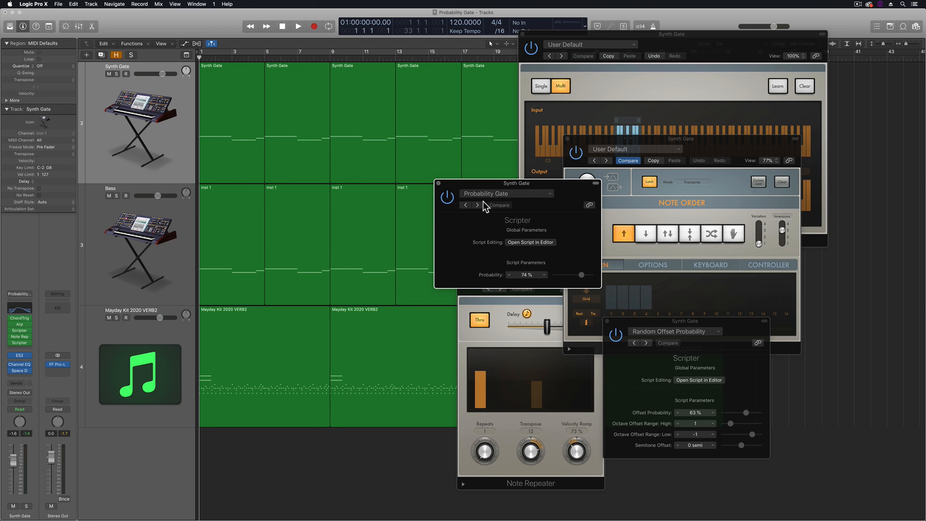
mouse_move(551, 223)
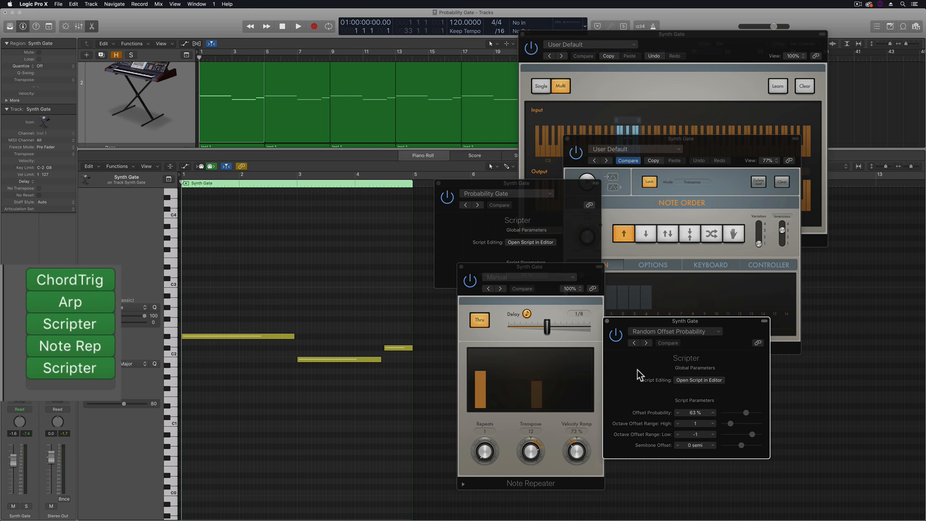
mouse_move(619, 306)
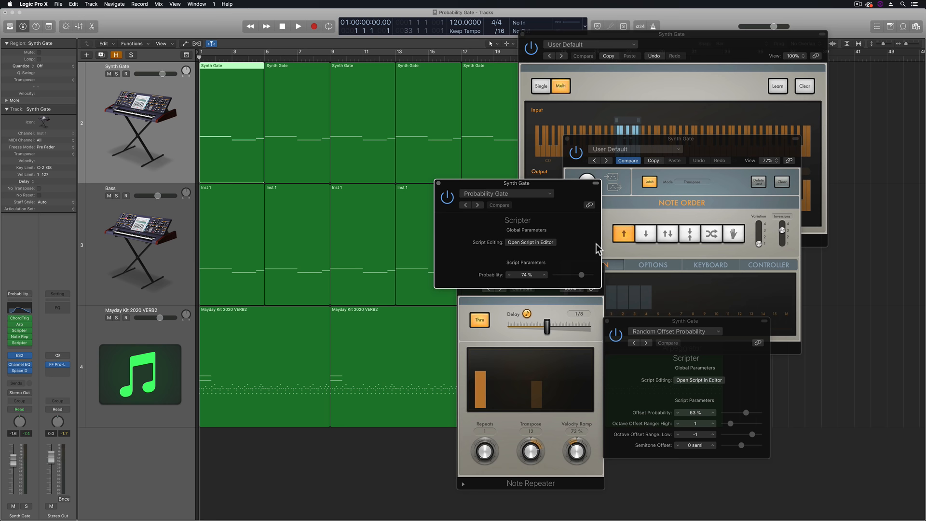
Step: Solo the Synth Gate track and return the playhead to the start of the song
click(298, 26)
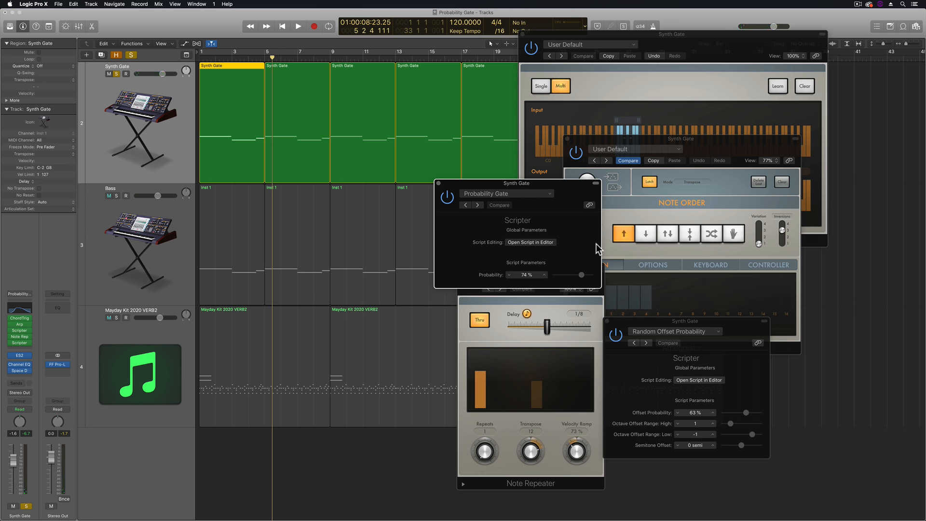
click(109, 195)
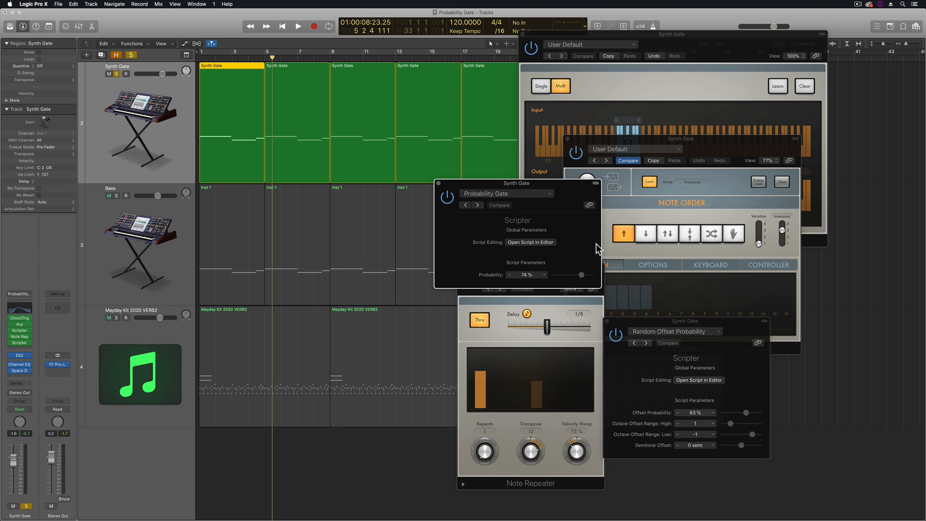
click(109, 196)
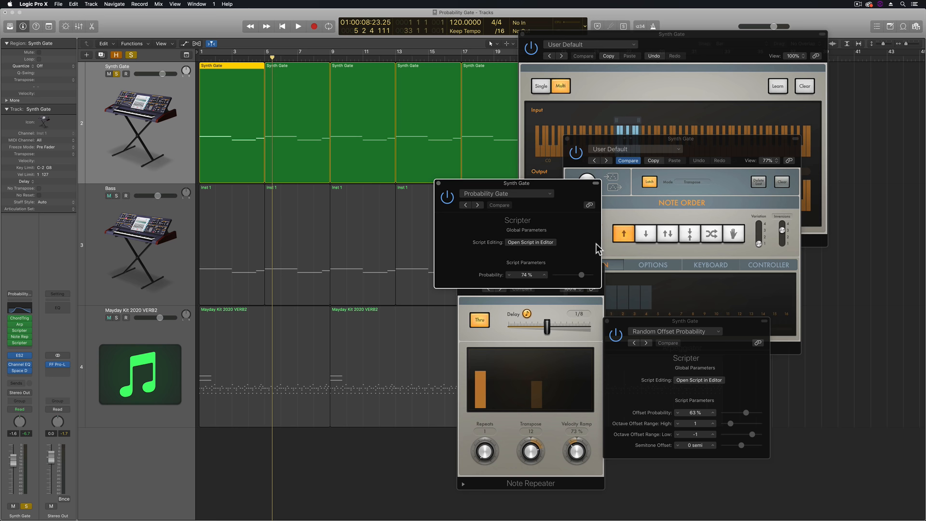
click(109, 196)
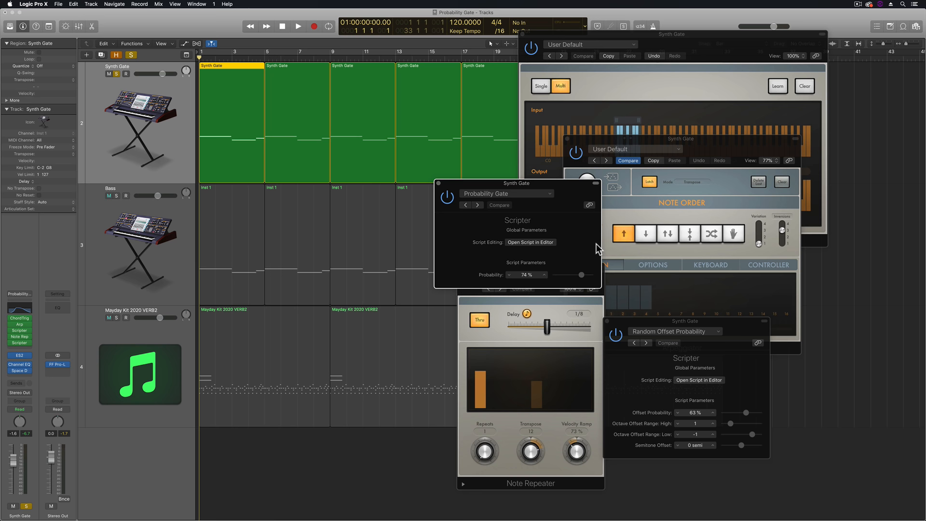
Step: Audition the soloed track briefly, then close the MIDI effect windows and bring up Spotlight
click(298, 27)
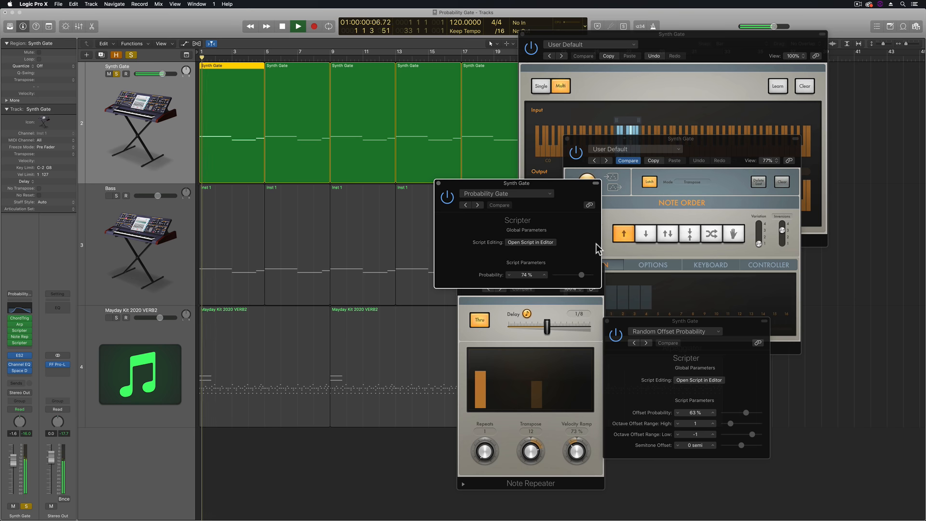
click(298, 26)
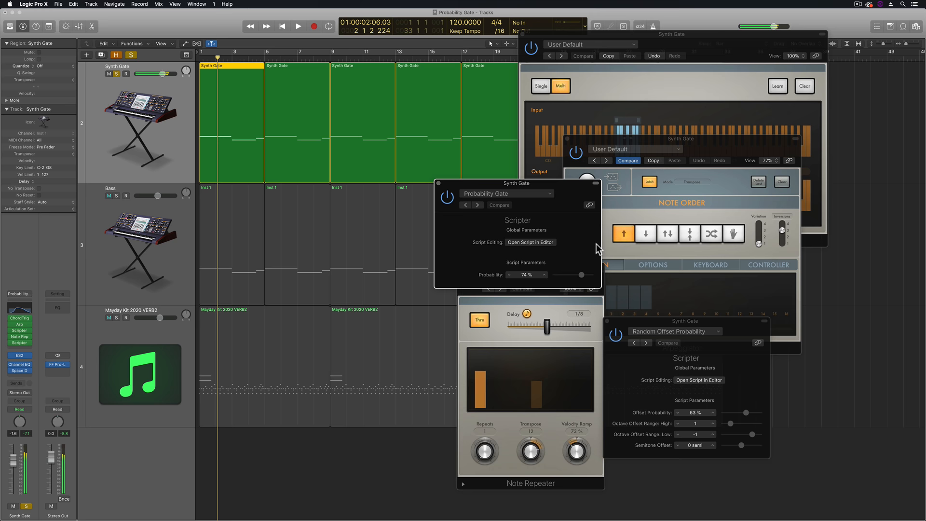
click(298, 26)
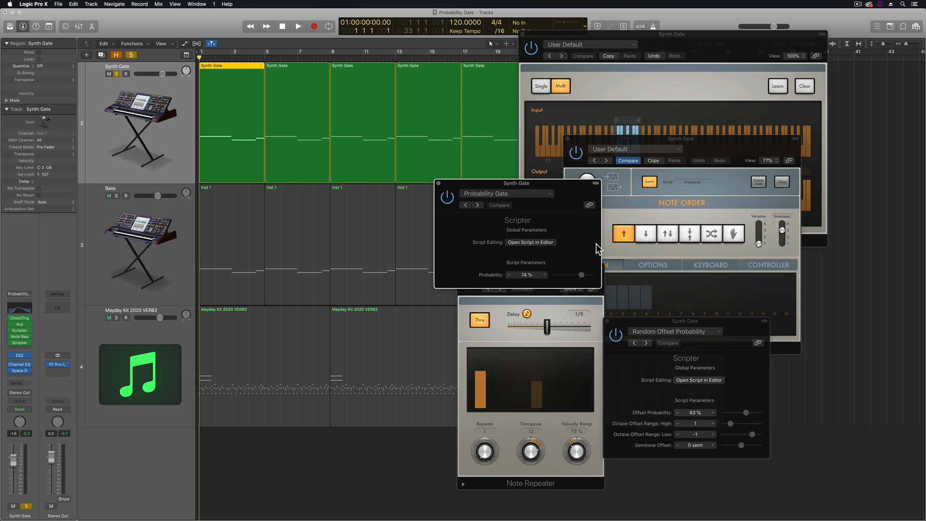
click(109, 196)
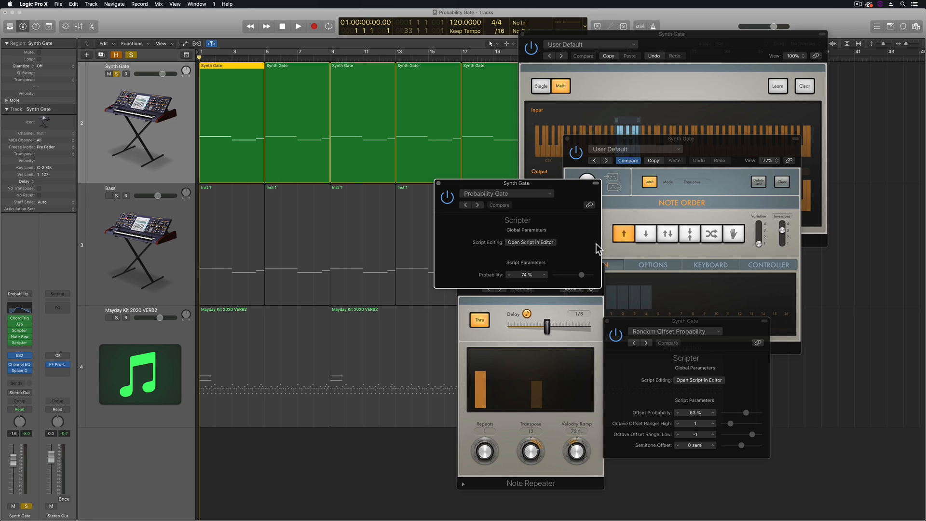
click(108, 196)
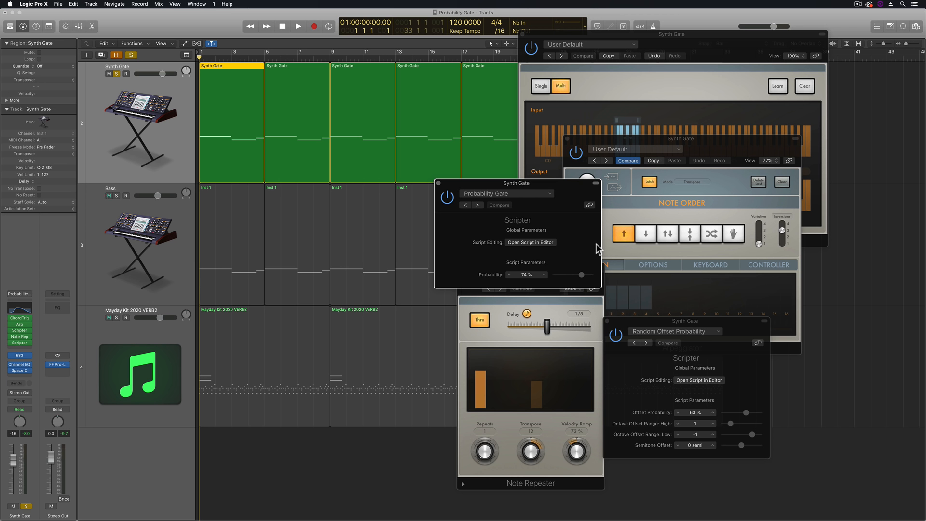
click(108, 196)
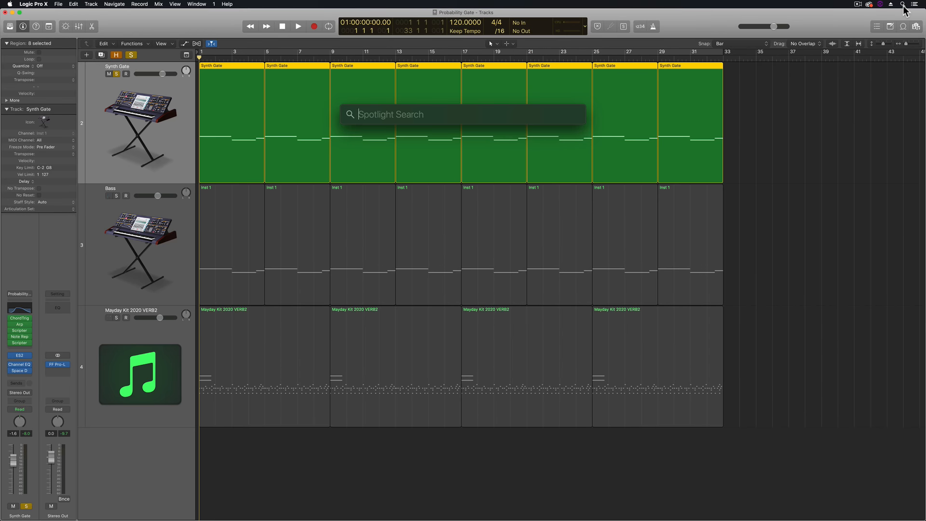
Step: Search Spotlight for 'au' and launch Audio MIDI Setup from the top hit
text(audio midi setup)
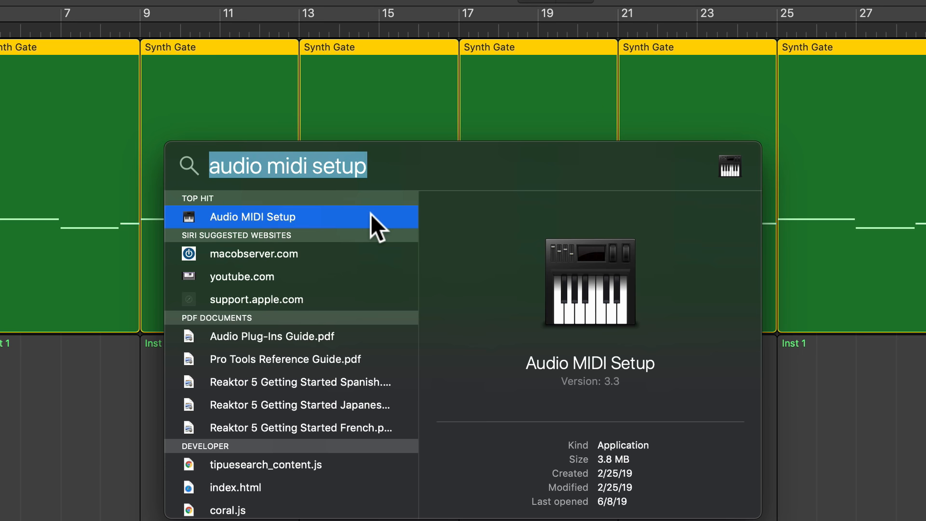
click(251, 217)
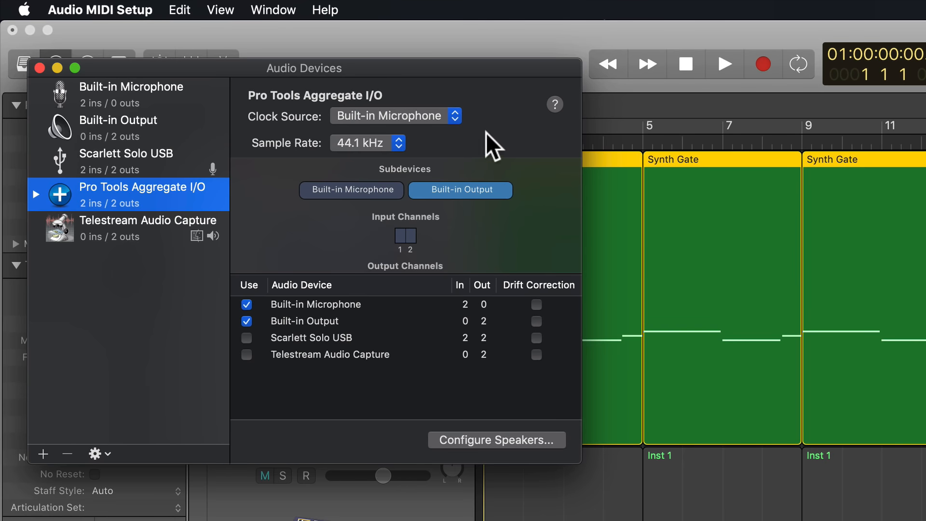
Step: Show the MIDI Studio and bring up the IAC Driver's properties
click(273, 10)
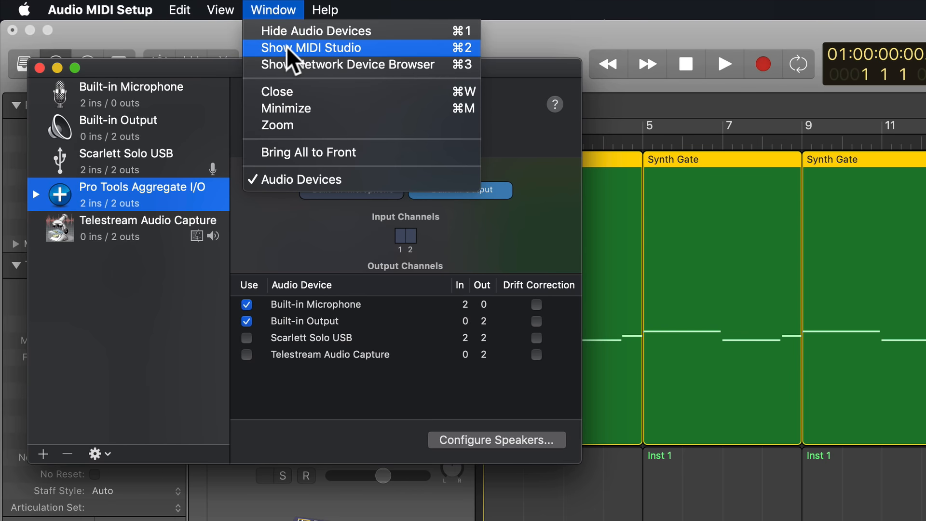
click(310, 48)
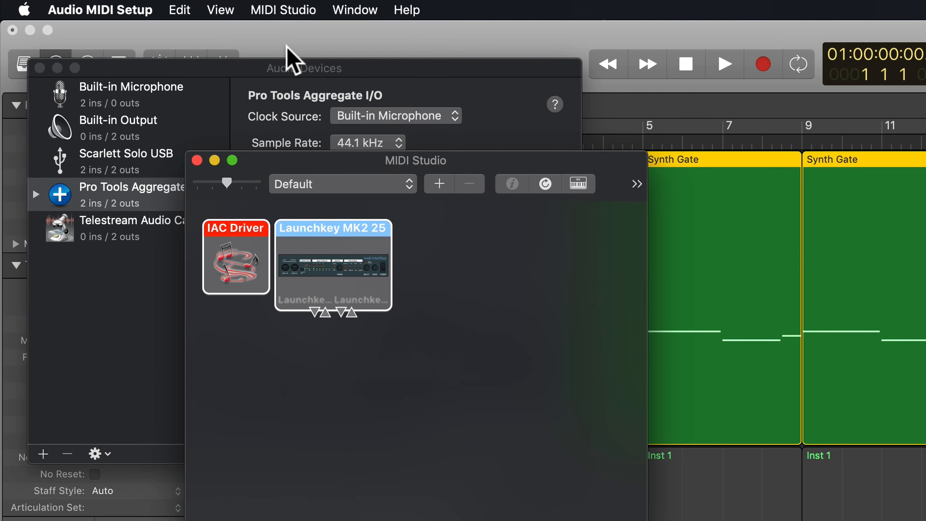
mouse_move(235, 272)
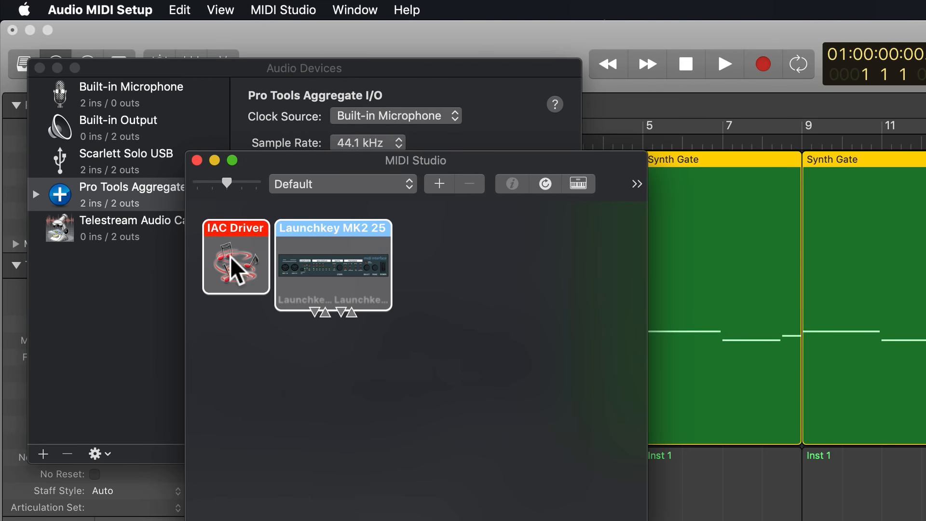
double_click(236, 259)
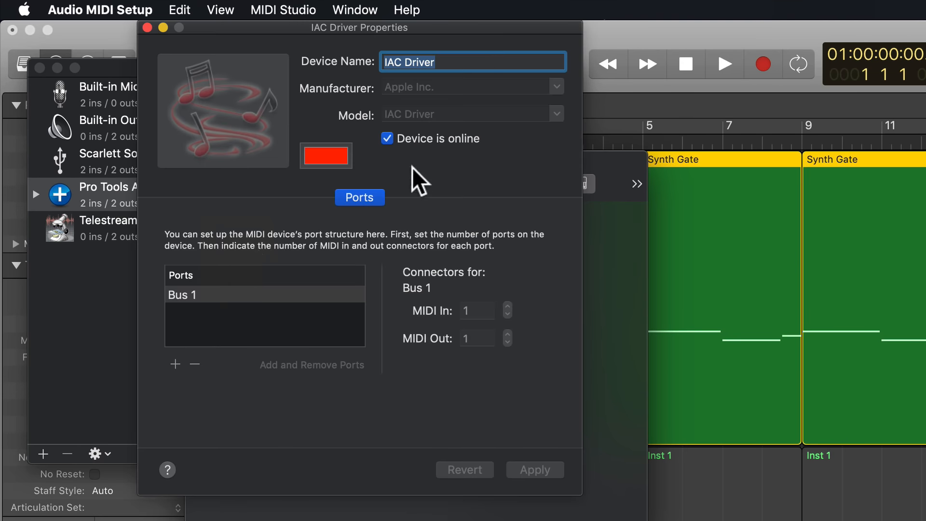
Step: Toggle 'Device is online' off and back on for the IAC Driver, then close its properties
click(387, 138)
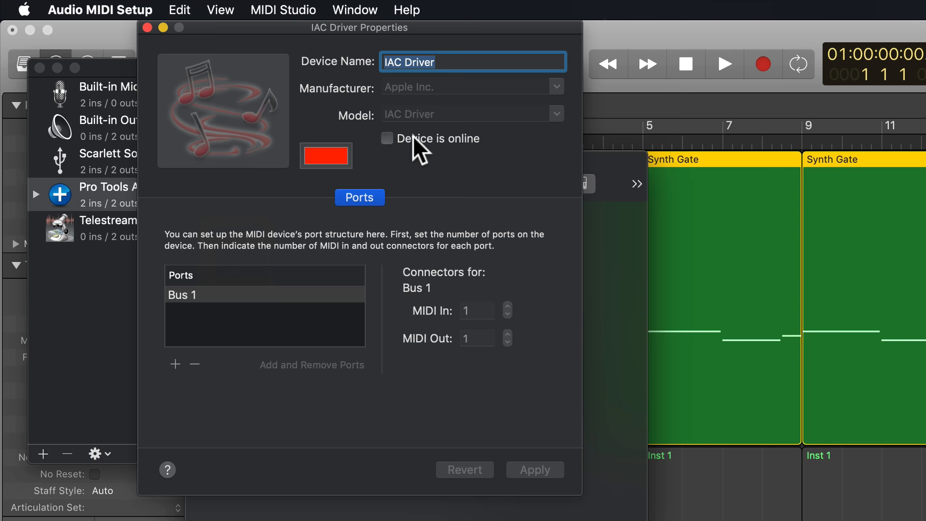
click(388, 138)
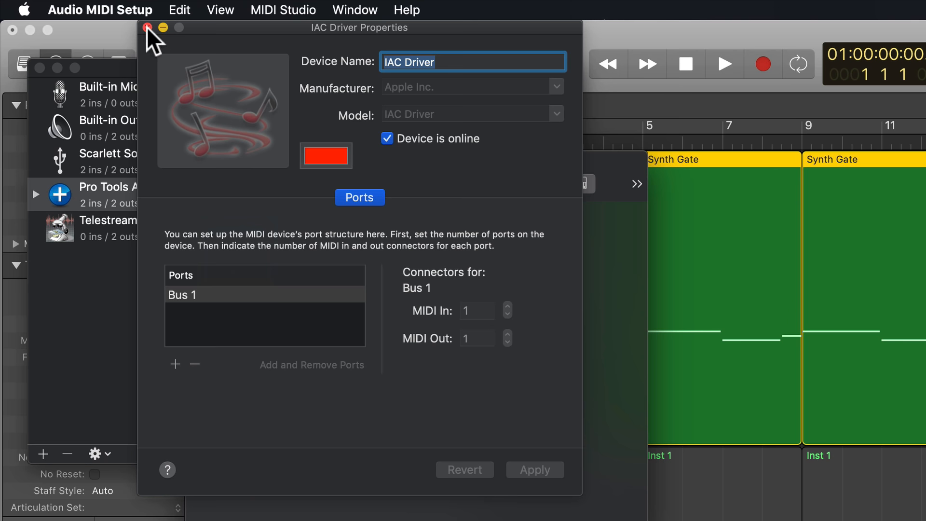
click(99, 9)
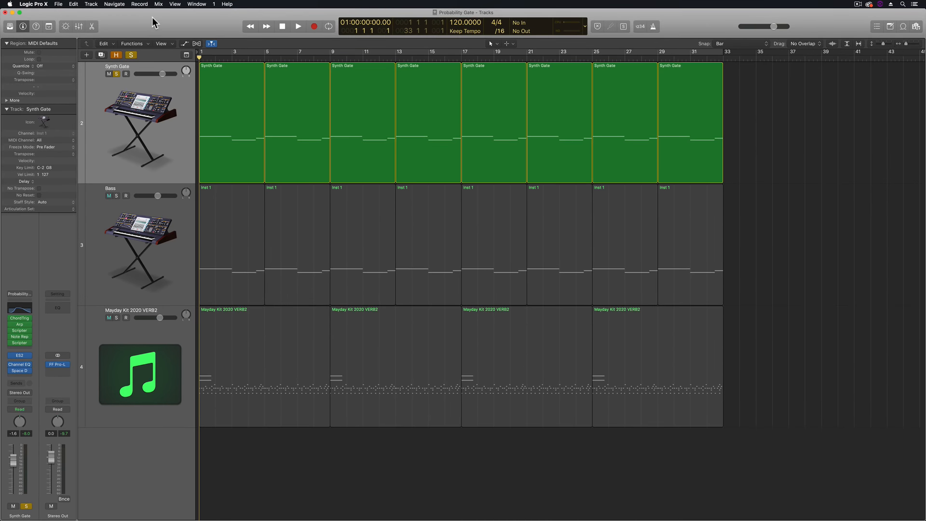
Step: Bring up Synth Gate's Instrument slot list to swap the synth for Utility > External Instrument
click(108, 196)
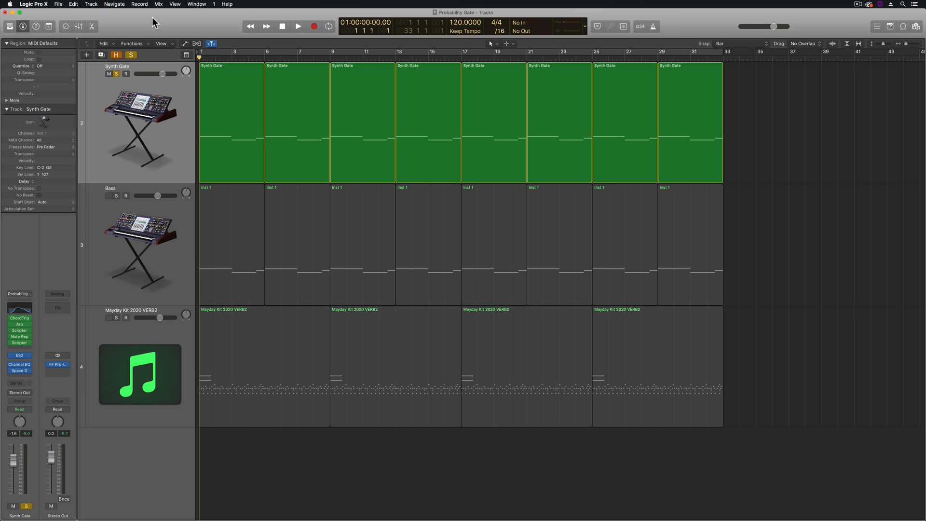
click(116, 75)
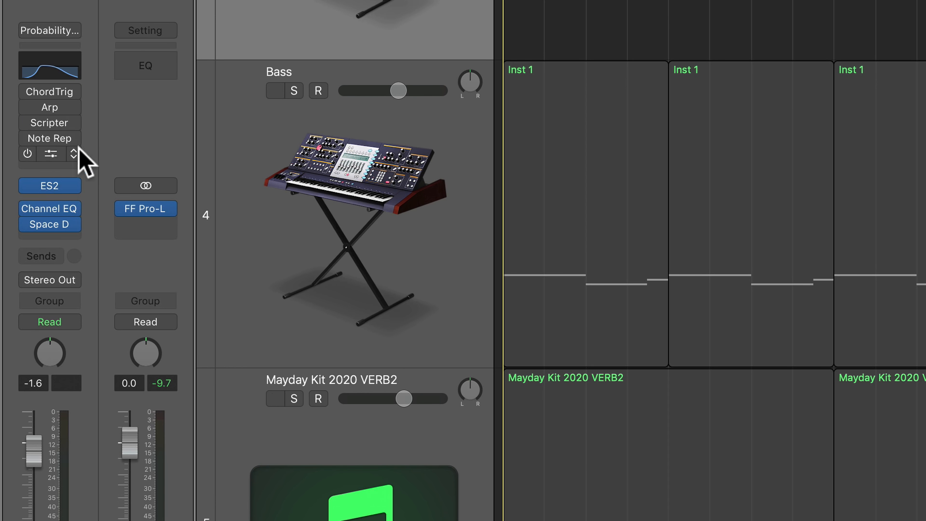
click(50, 155)
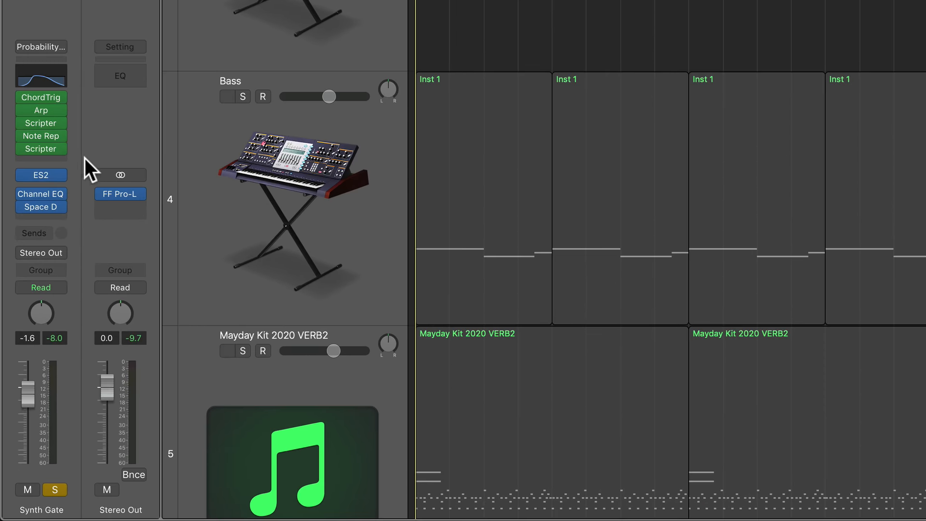
click(41, 175)
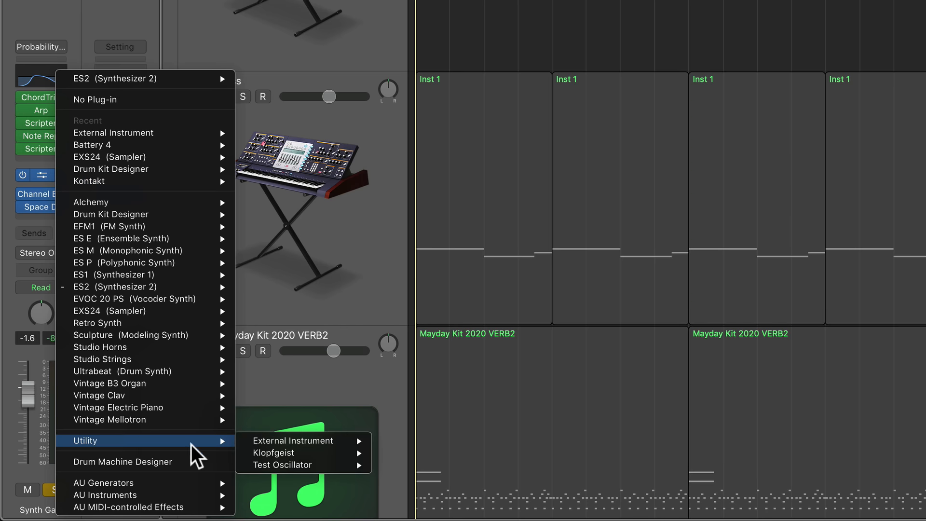
mouse_move(292, 440)
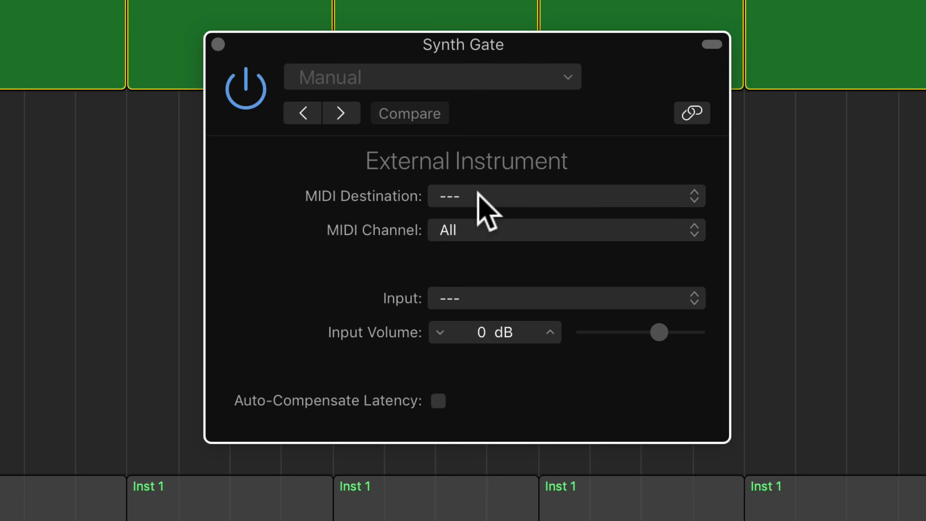
Step: Set External Instrument's MIDI Destination to IAC Driver Bus 1 and start recording the output
click(566, 196)
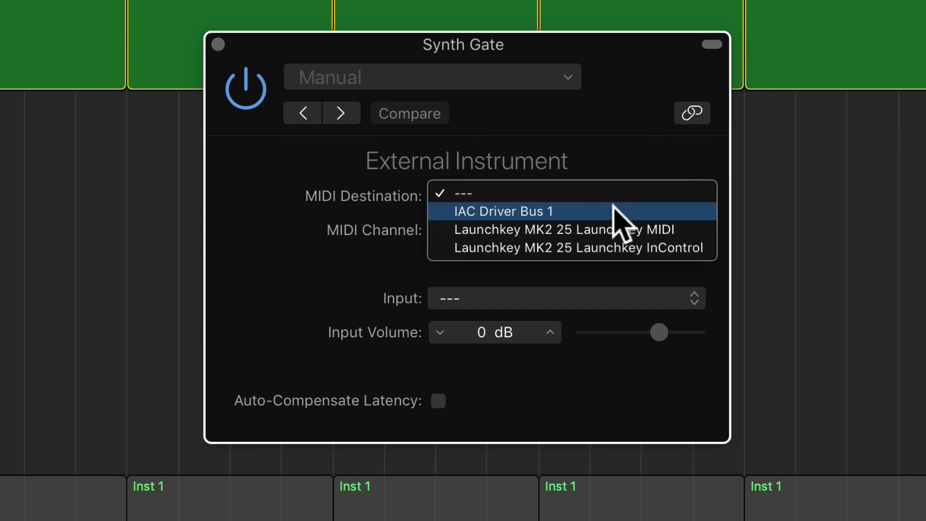
click(502, 211)
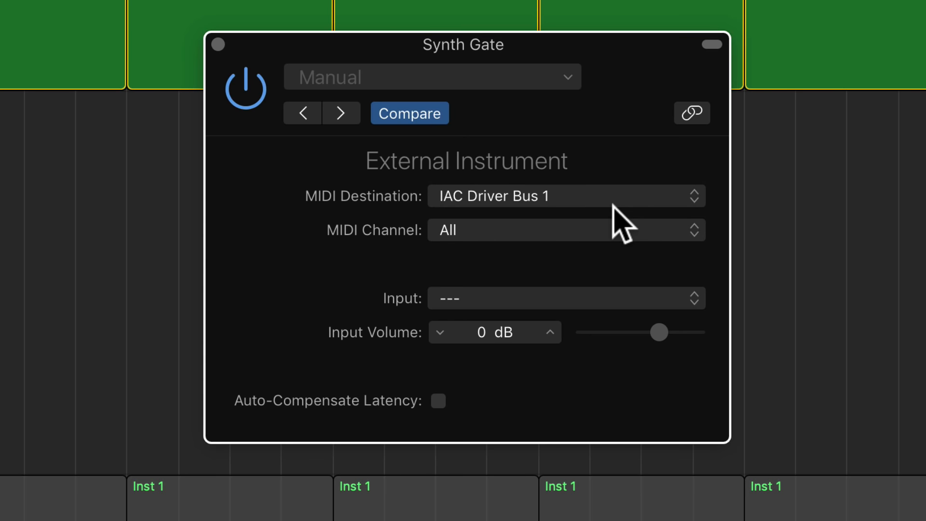
click(438, 401)
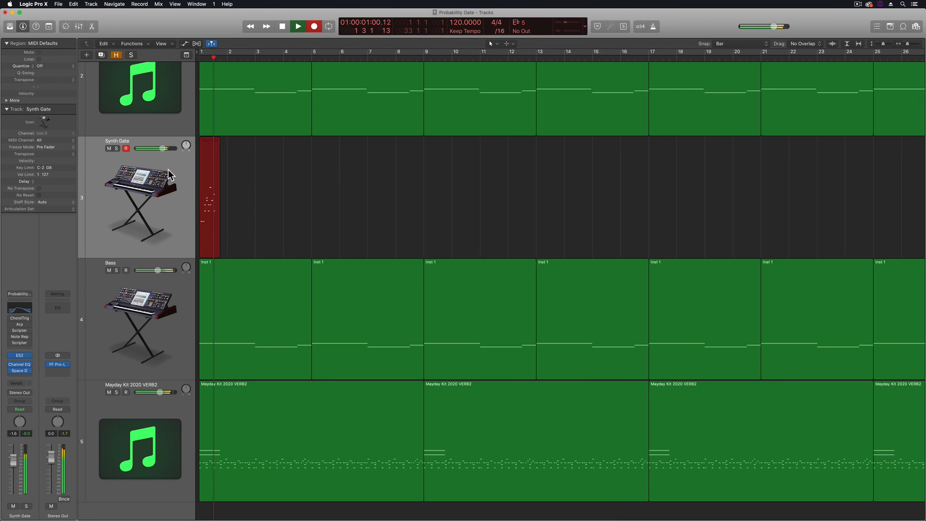
Step: Stop recording around bar 13 and open the new Synth Gate region in the Piano Roll
click(298, 26)
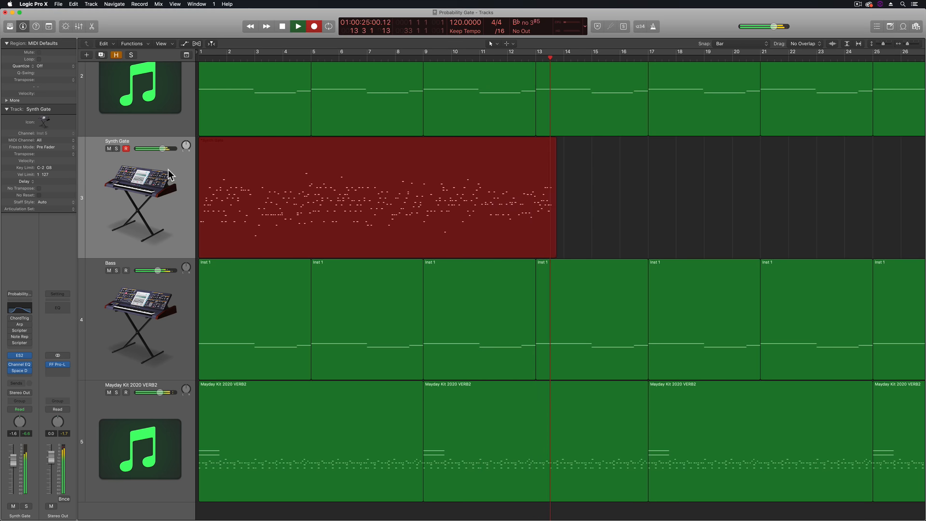
double_click(375, 198)
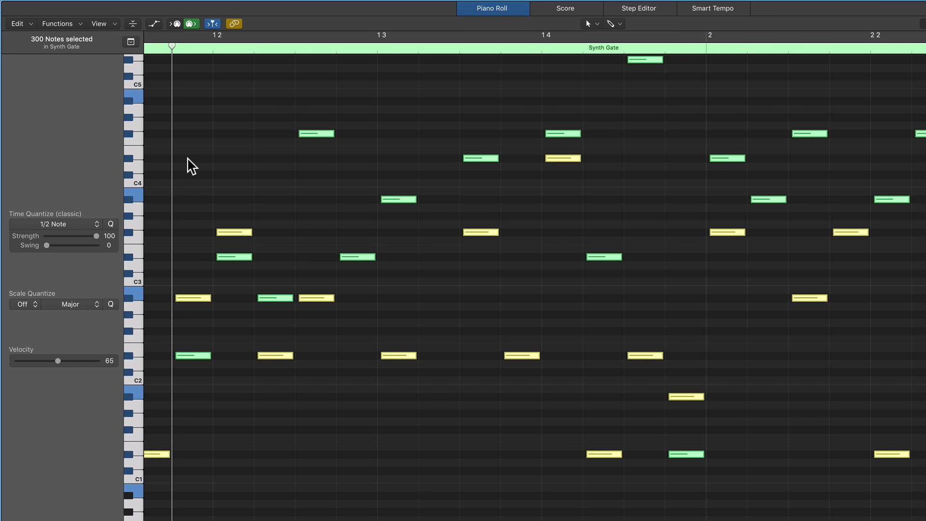
Step: Set Time Quantize to 1/16 Note for the recorded Synth Gate notes
click(53, 223)
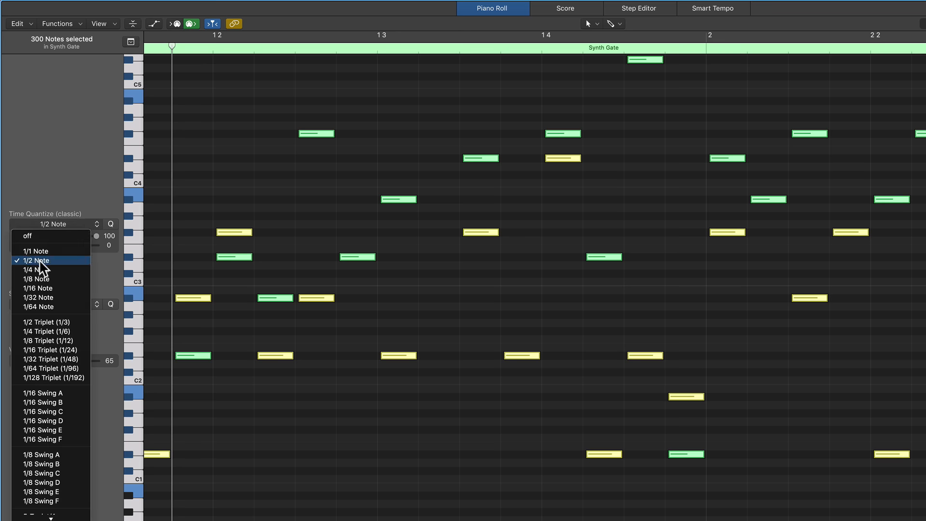
click(36, 288)
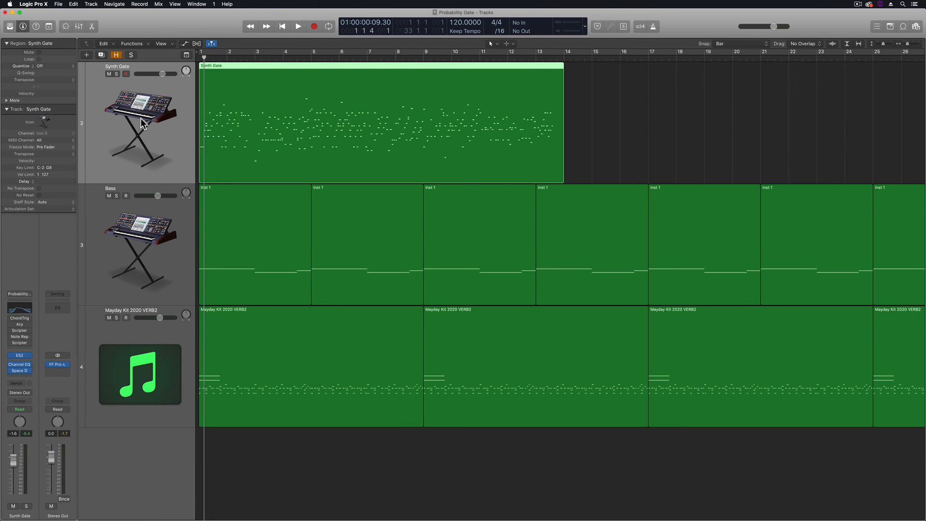
Step: Repeat the Synth Gate region out to about bar 33, audition it, then bring up the channel strip Setting menu
click(647, 91)
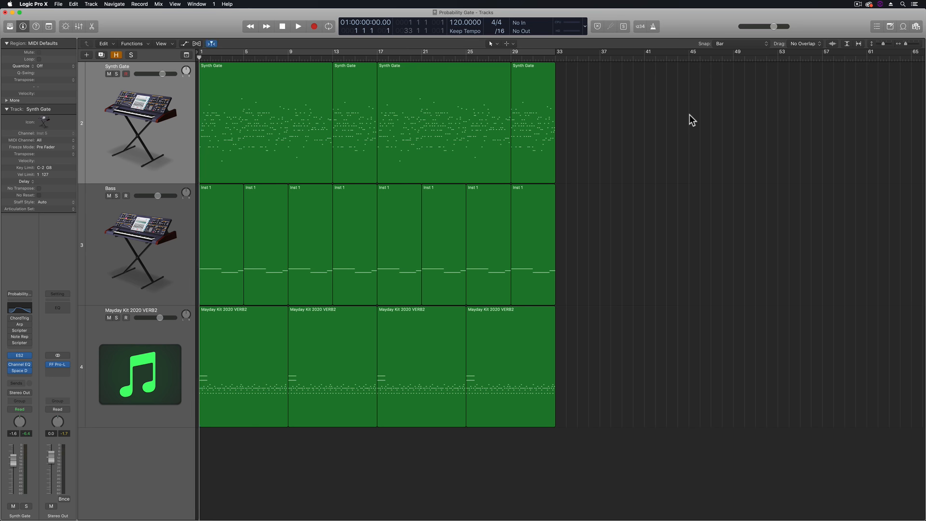
click(298, 25)
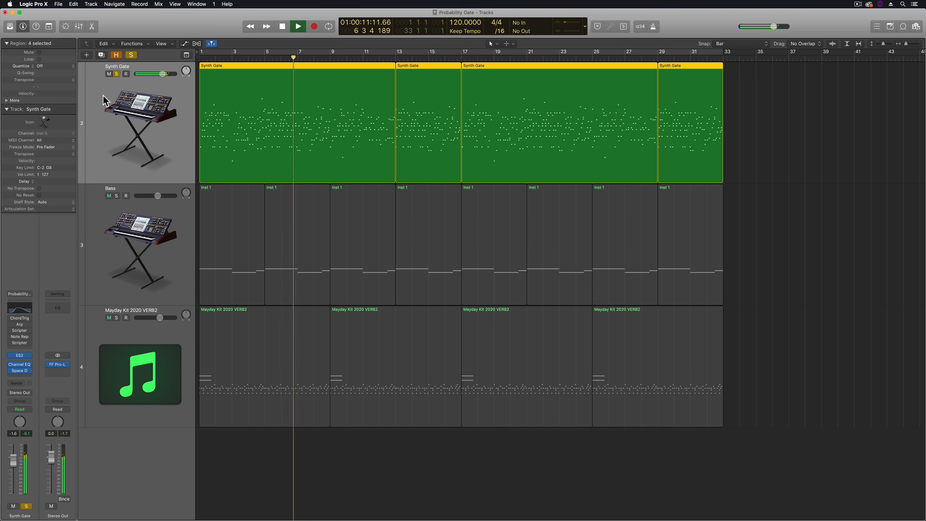
click(313, 26)
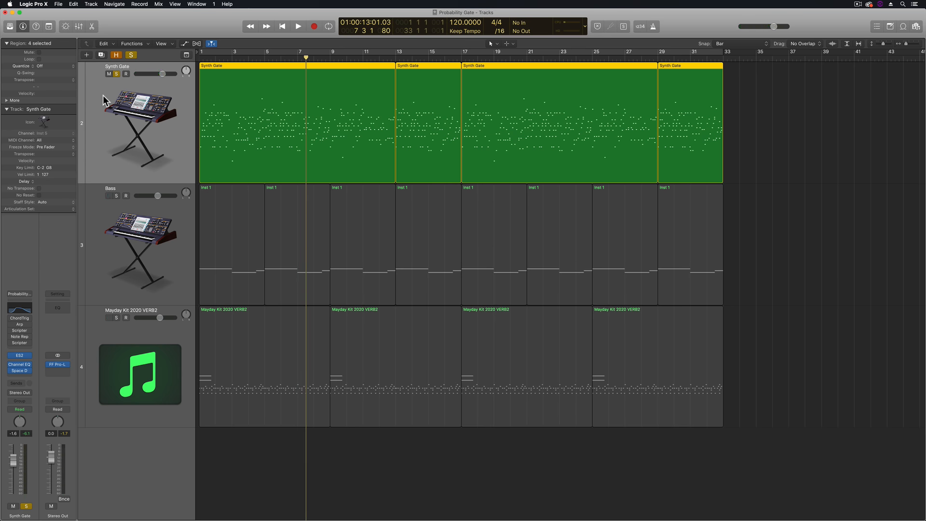
click(109, 195)
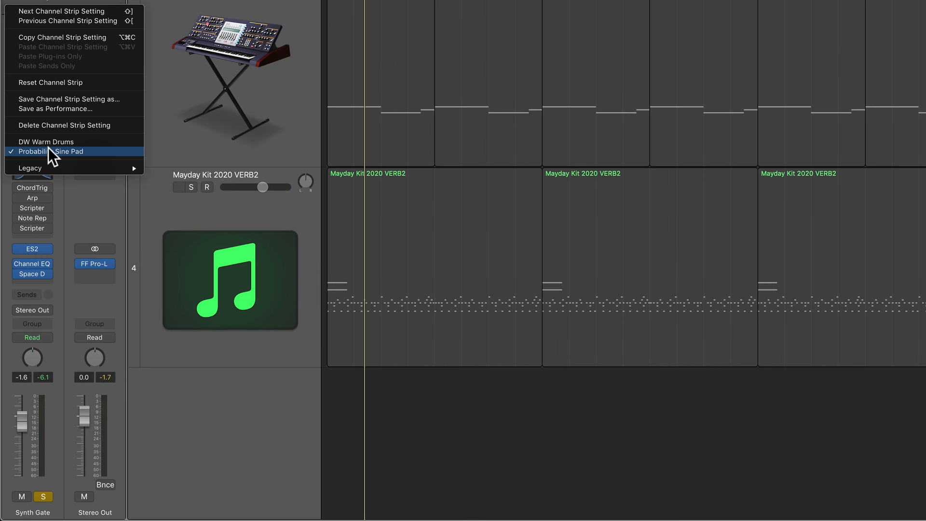
Step: Reset the Synth Gate channel strip, load Sculpture as its instrument, and play the recorded regions
click(53, 151)
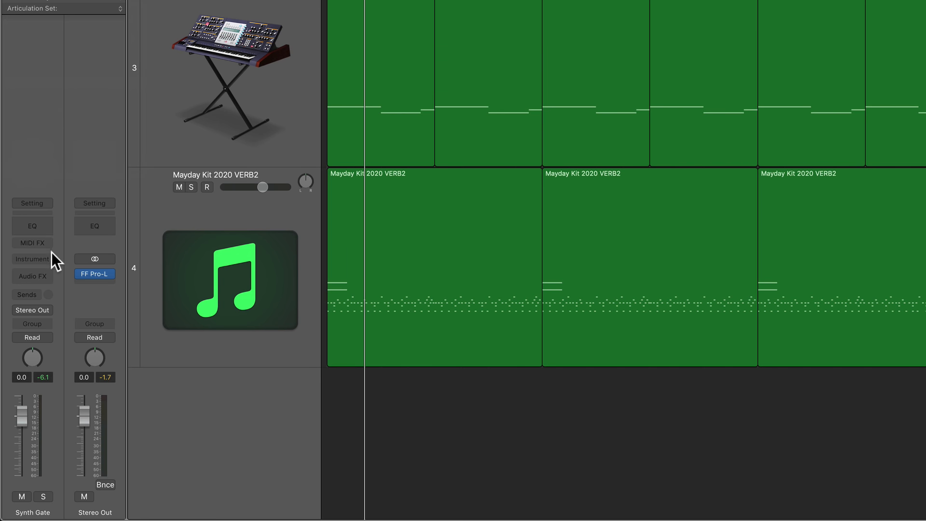
click(31, 259)
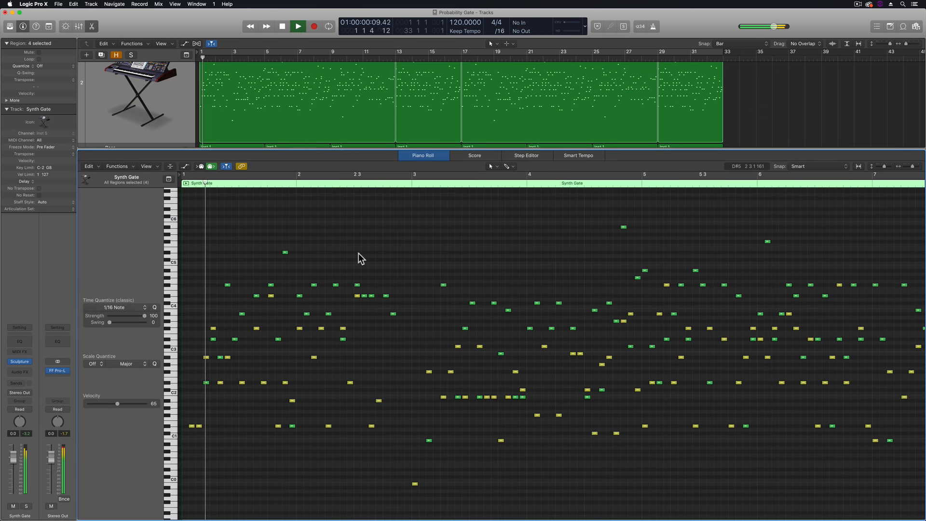
click(298, 26)
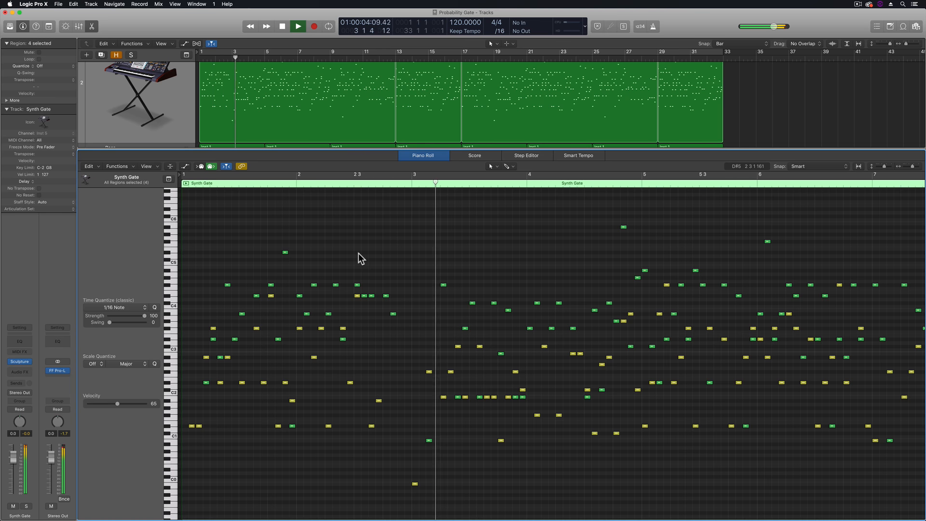
click(298, 26)
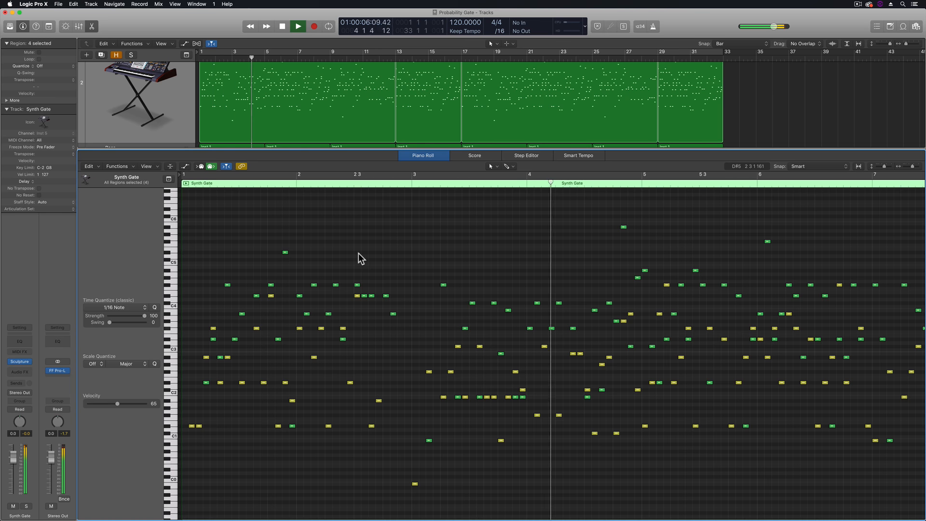
click(298, 26)
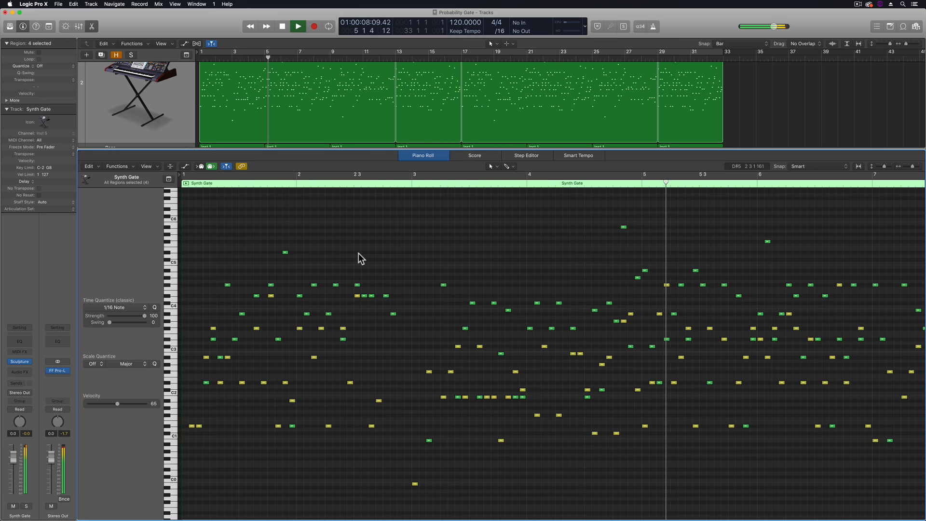
click(298, 26)
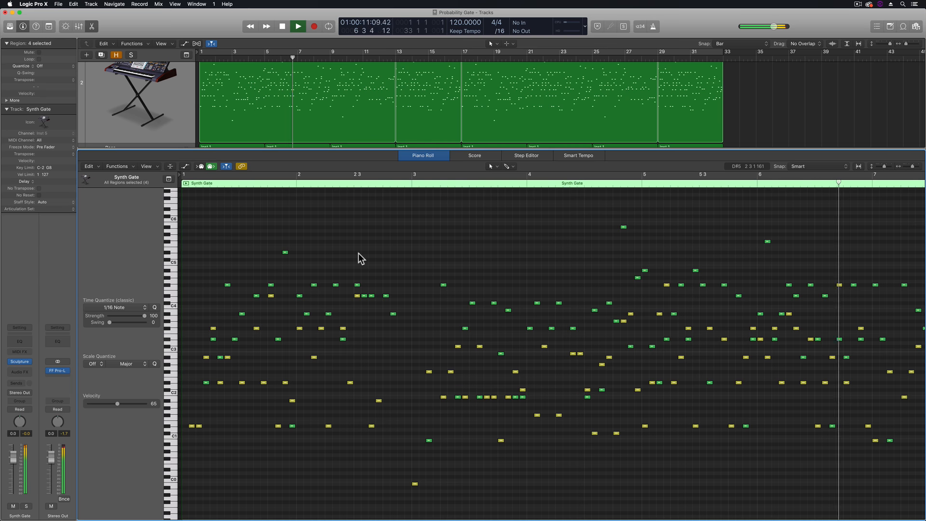